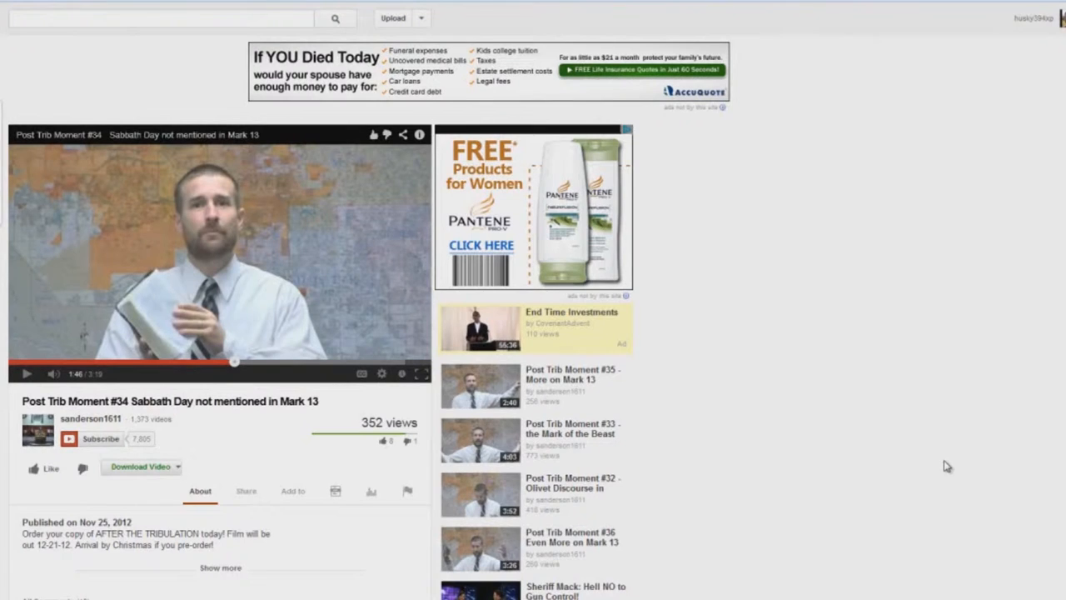
mouse_move(943, 489)
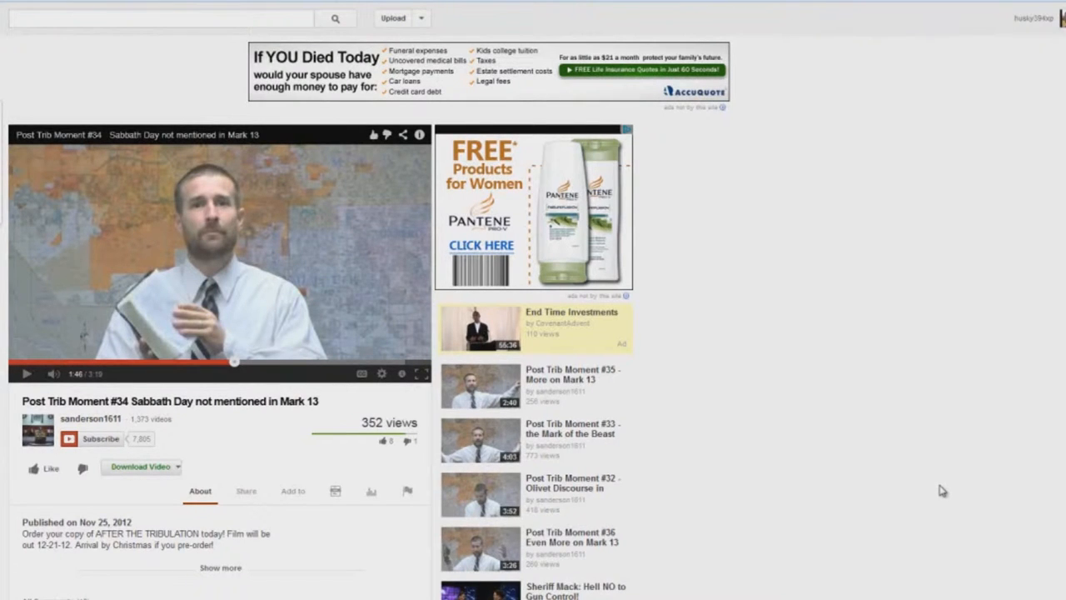
Resume the sermon from 1:46 and let it run to about 1:57.
left_click(26, 373)
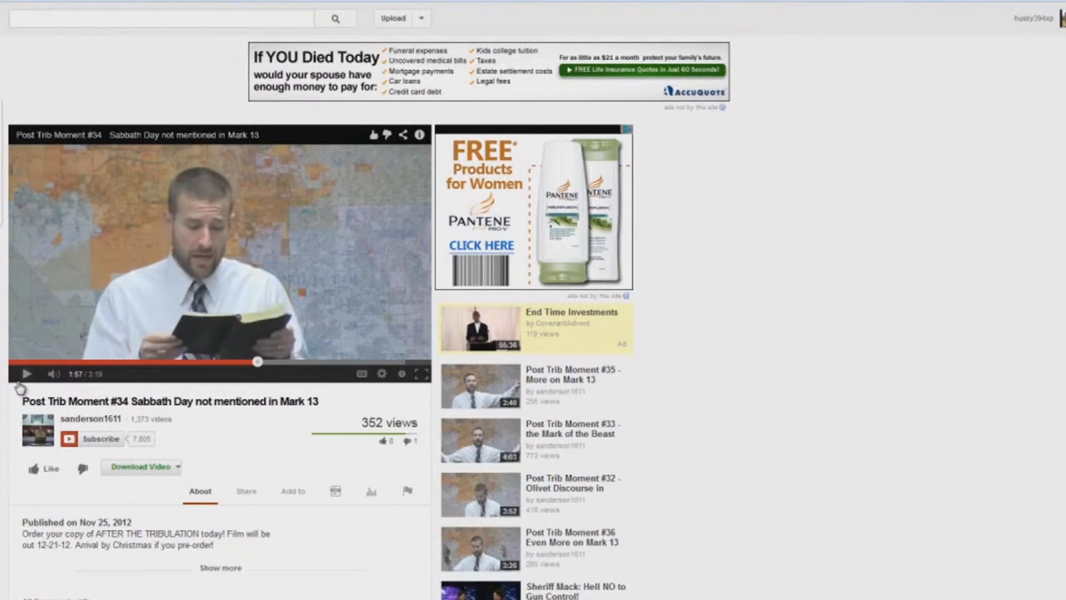
Play the sermon from 1:57 to 2:04, then set it playing again.
left_click(26, 373)
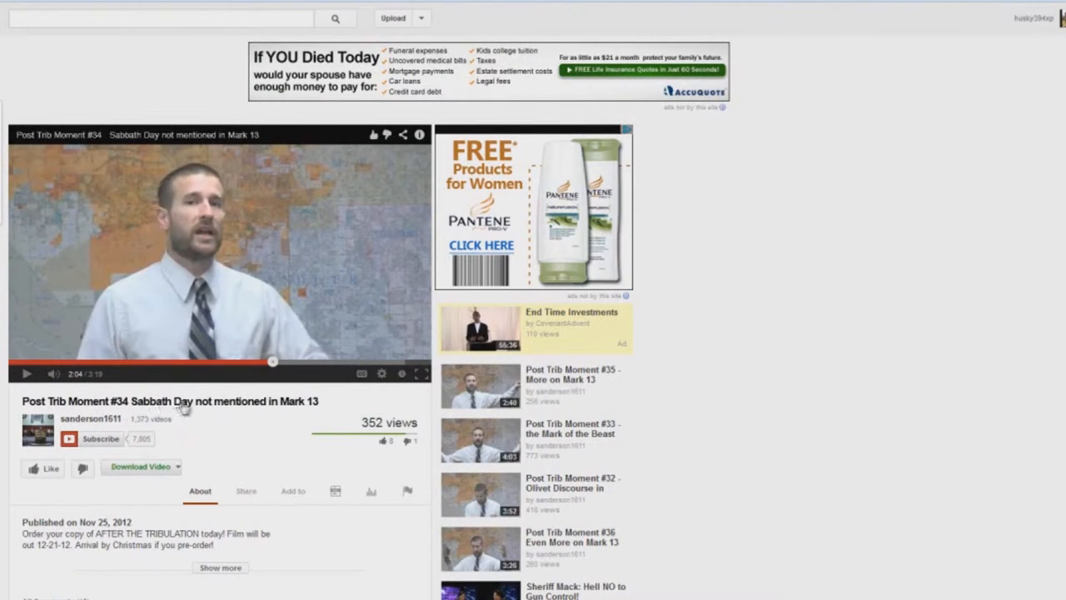
mouse_move(137, 408)
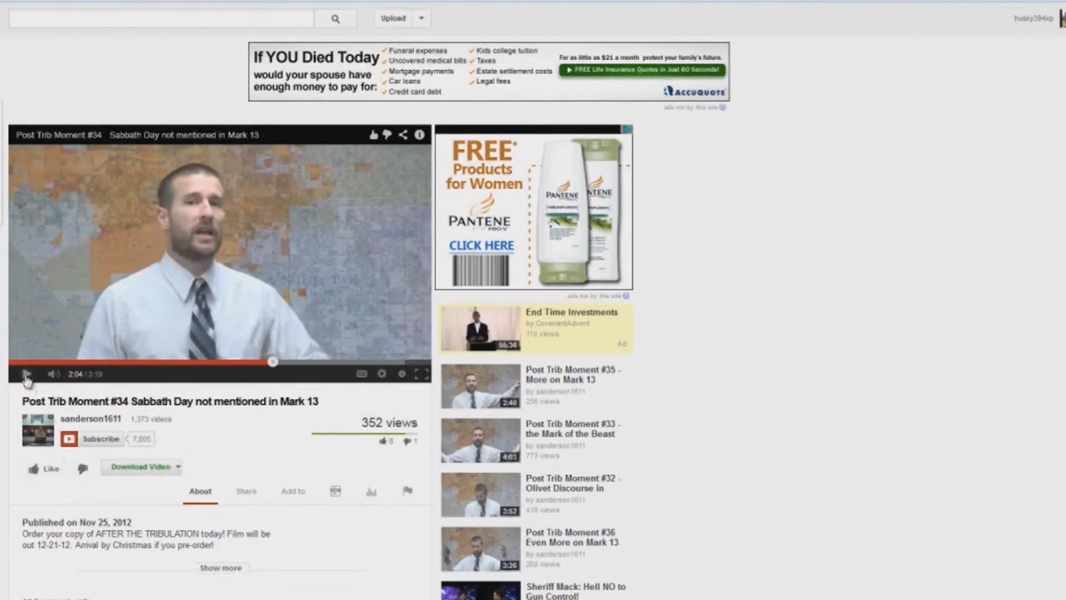
left_click(26, 373)
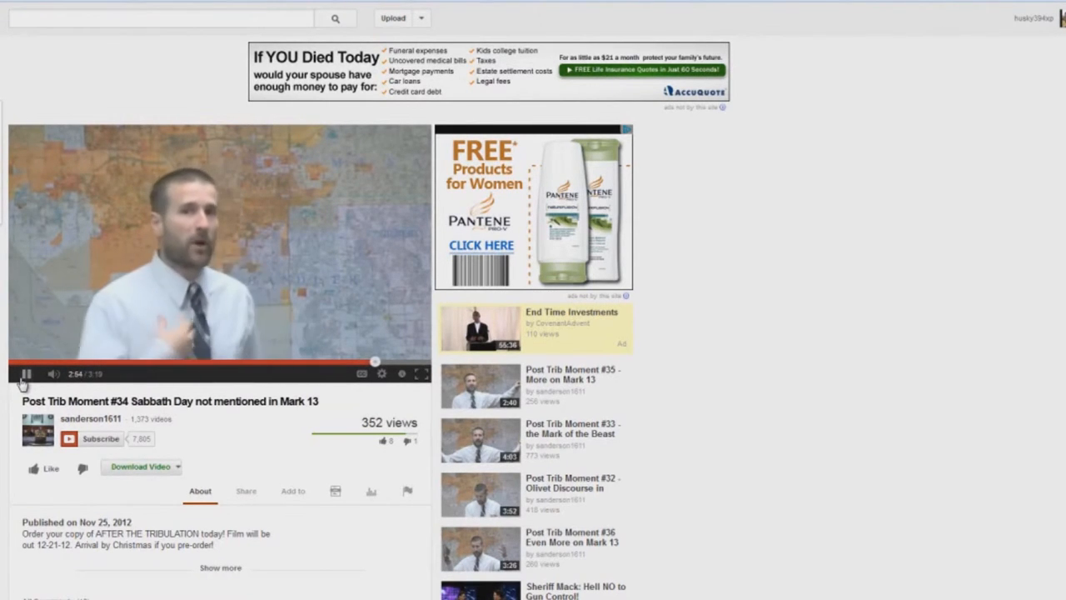
Pause the sermon near 2:58 before bringing up Romans 13.
left_click(26, 373)
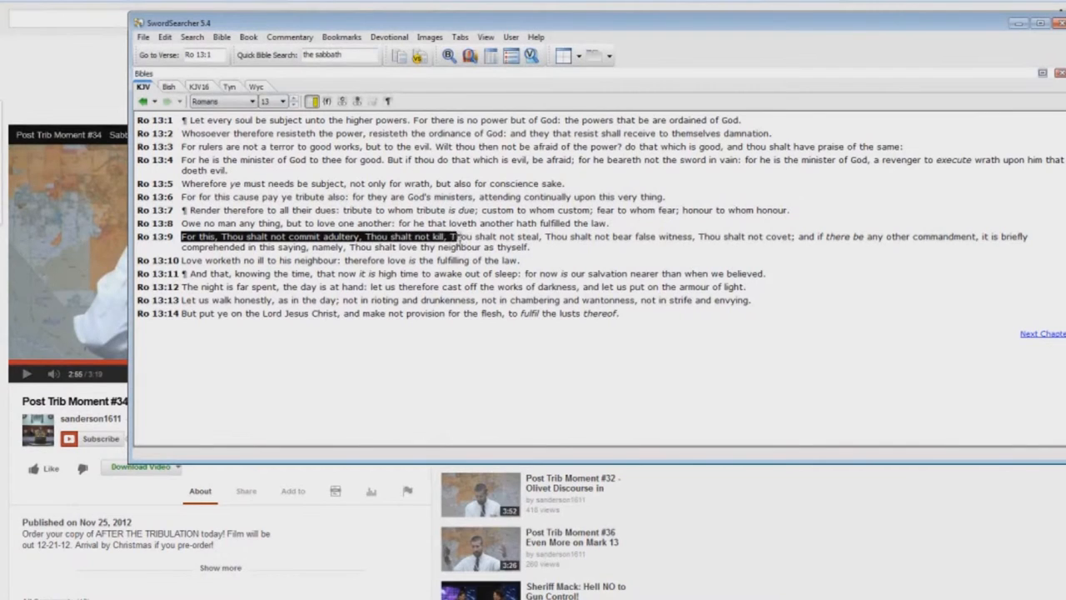
Highlight Romans 13:9 from the commandments through 'not covet' down into verse 13:12.
left_click_drag(450, 236, 697, 236)
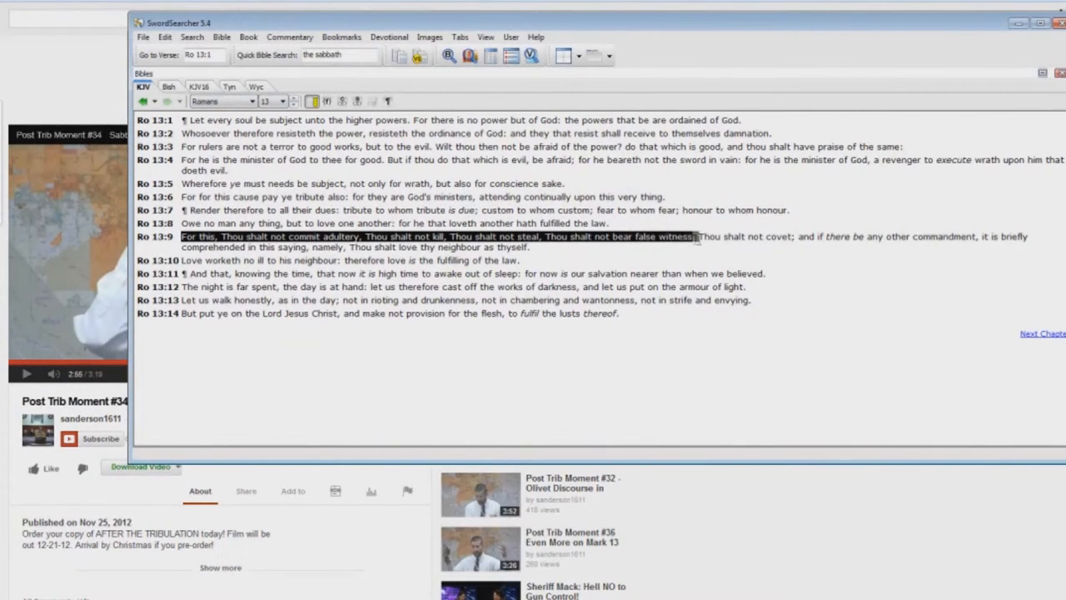
left_click_drag(696, 236, 800, 236)
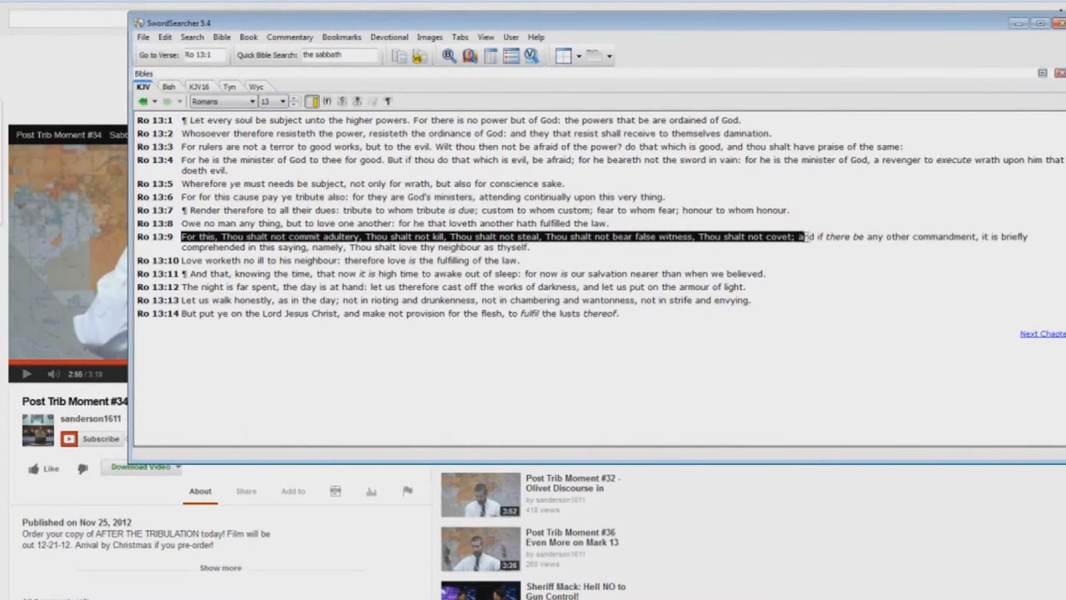
left_click_drag(799, 236, 533, 286)
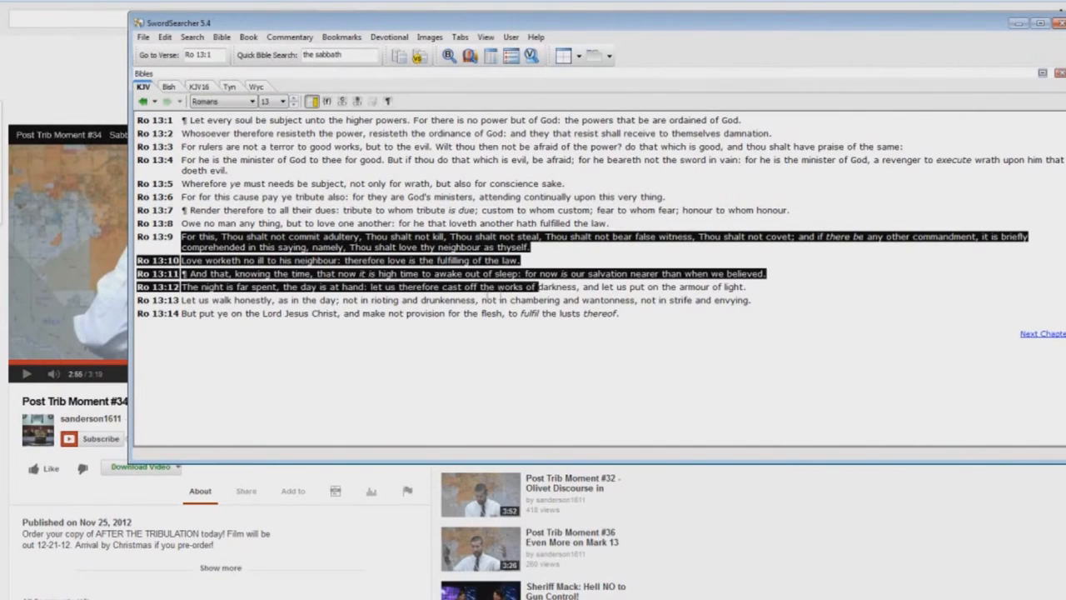
left_click(551, 247)
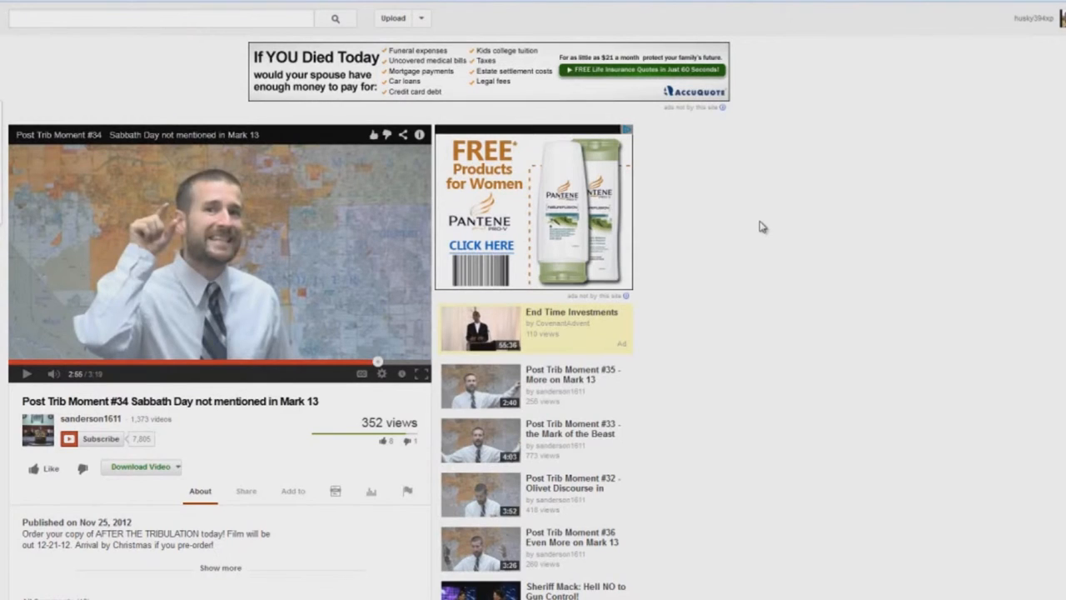
mouse_move(86, 308)
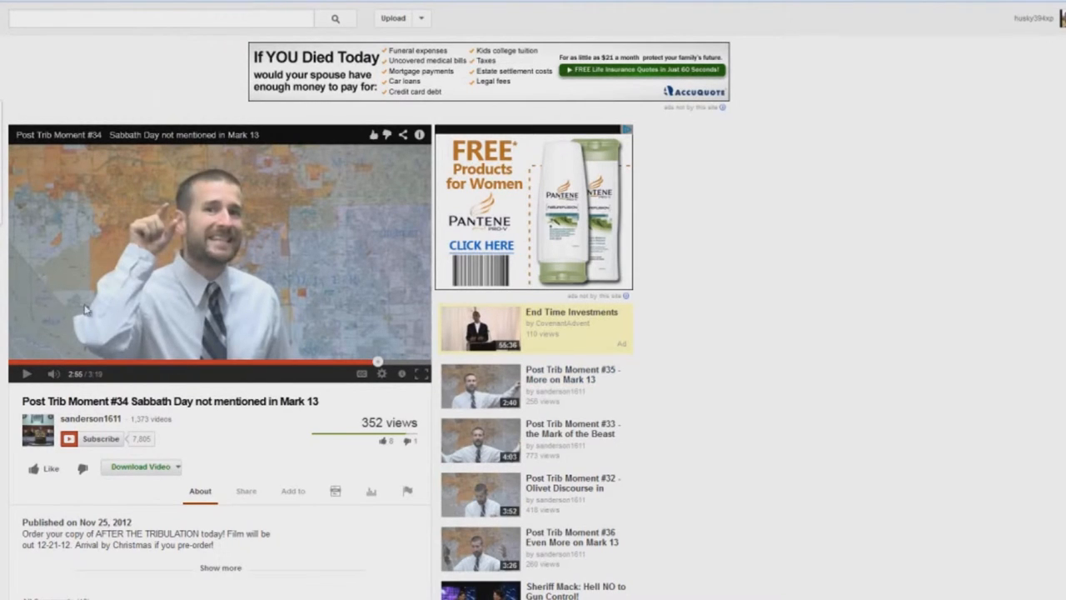
mouse_move(248, 337)
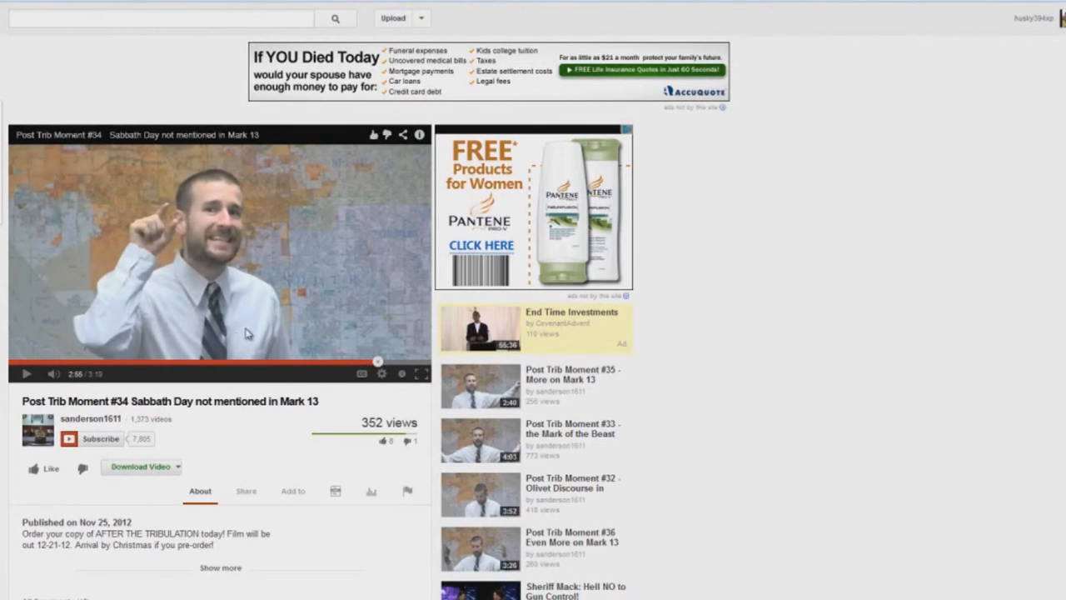
Resume the sermon from 2:58 and let it play through to its closing film promo.
left_click(27, 373)
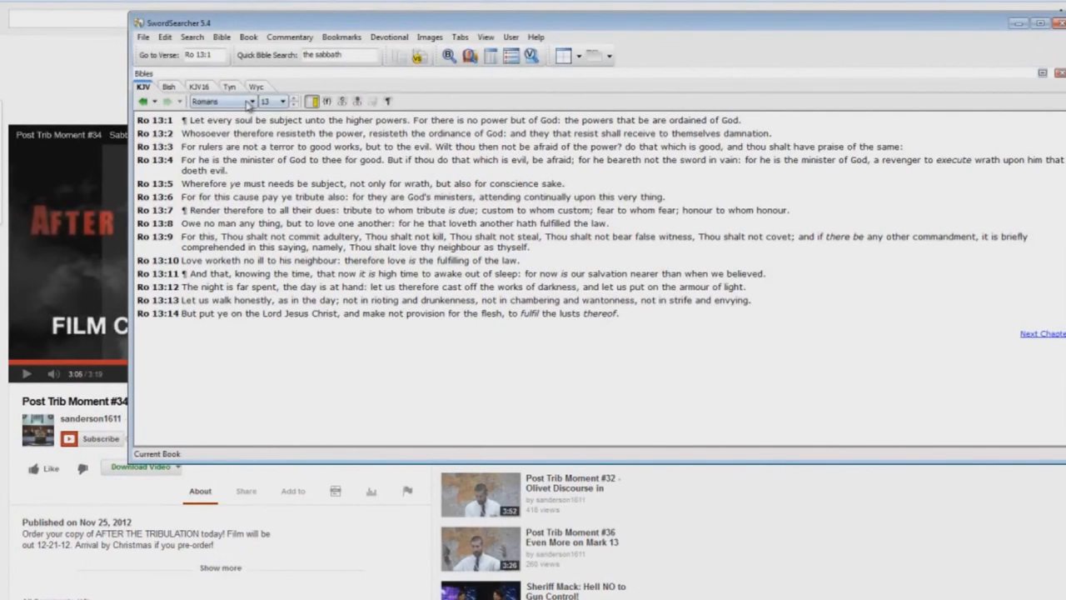
Switch the passage from Romans to Mark 13 and select 'Judaea' in verse 14.
left_click(250, 101)
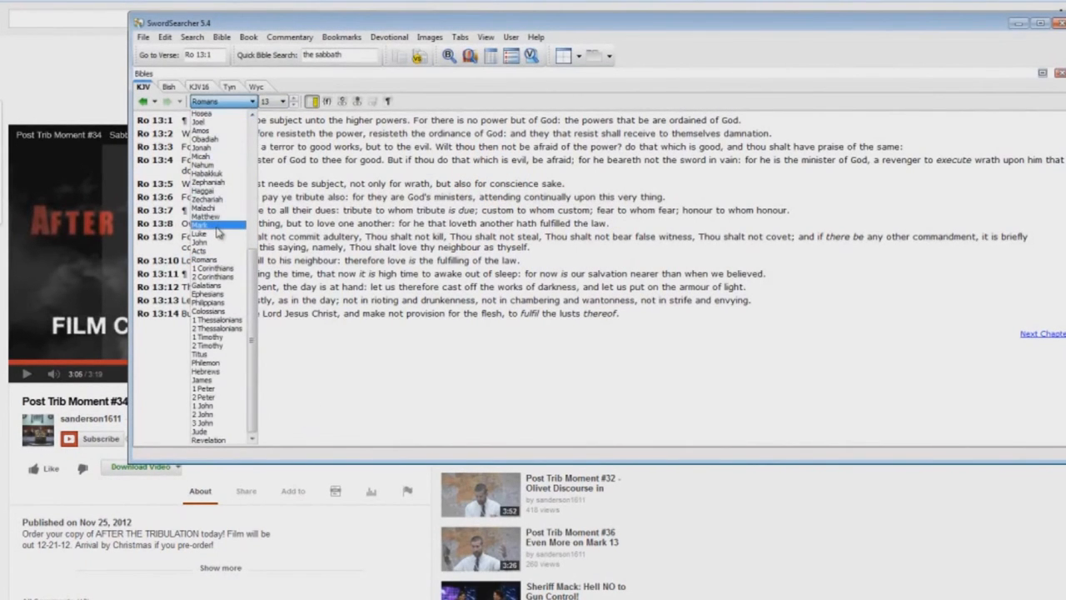
left_click(200, 226)
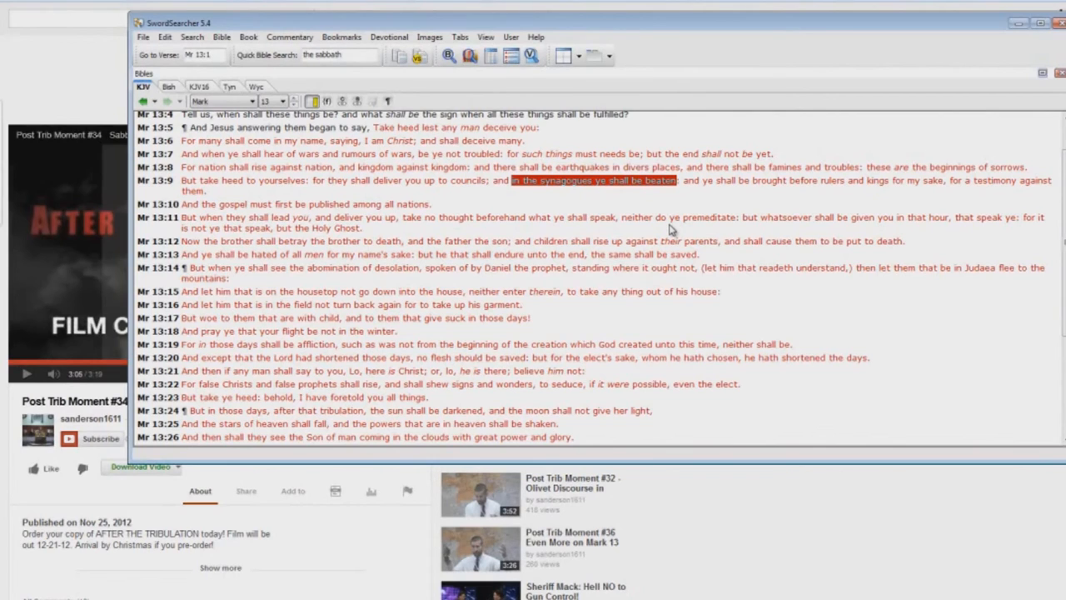
mouse_move(683, 207)
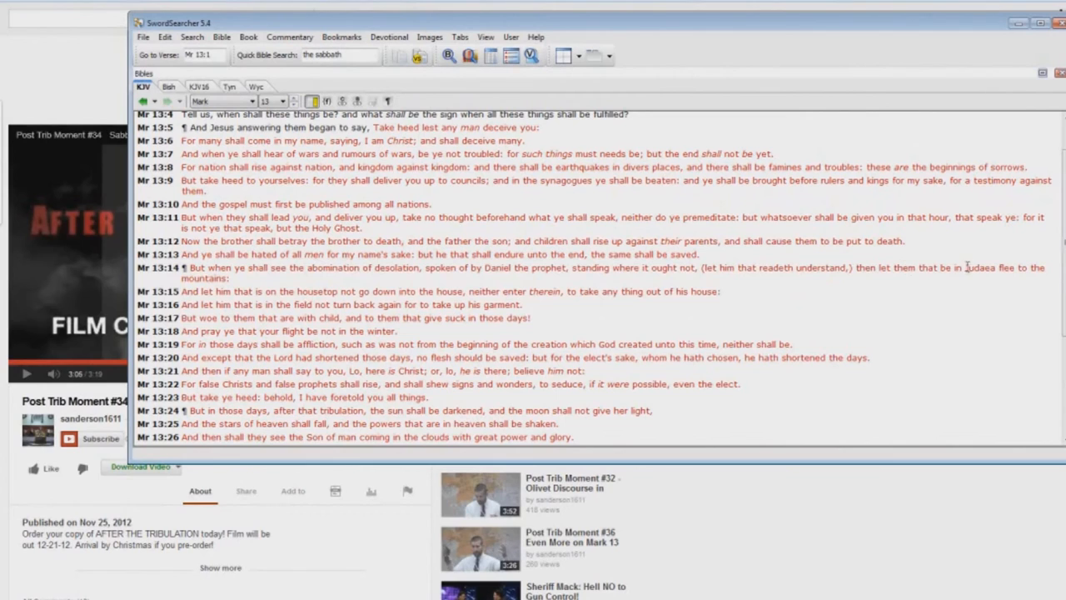
double_click(979, 267)
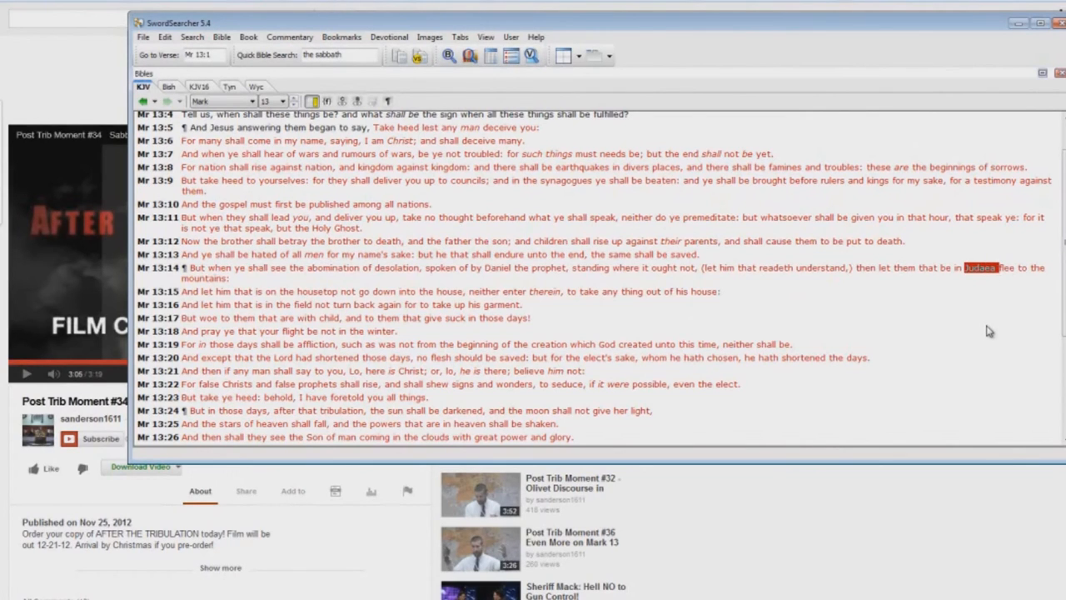